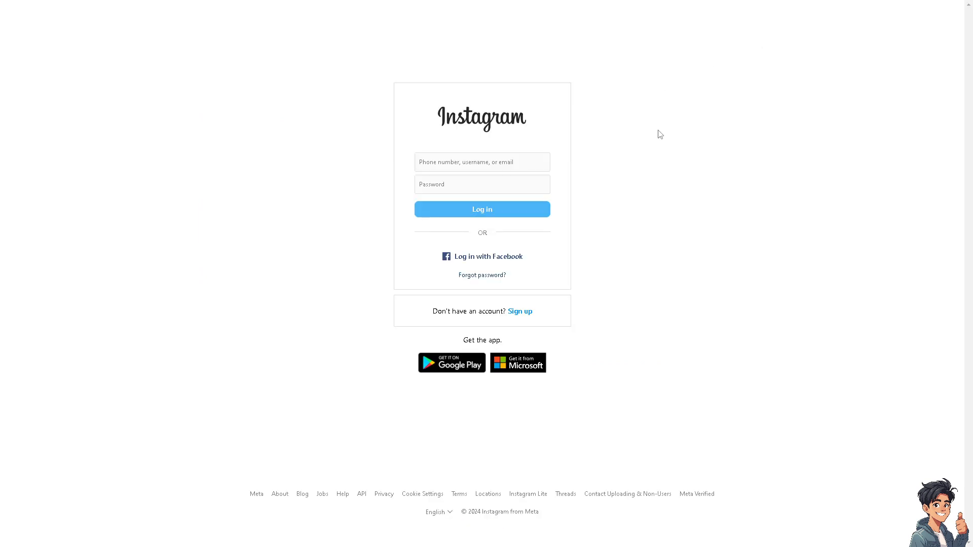
mouse_move(535, 314)
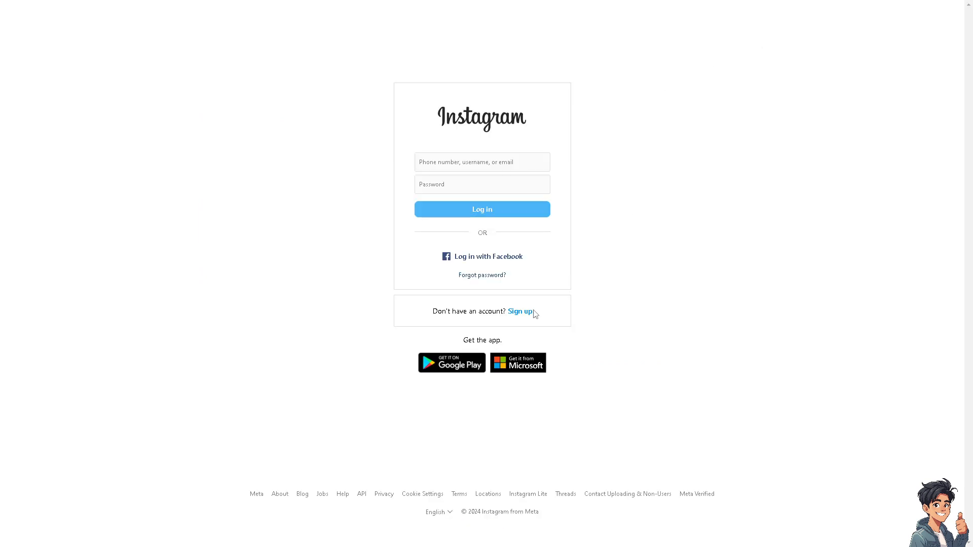
Step: Start a new post with the HOW TO REMOVE SOMEONE thumbnail loaded for cropping
left_click(520, 312)
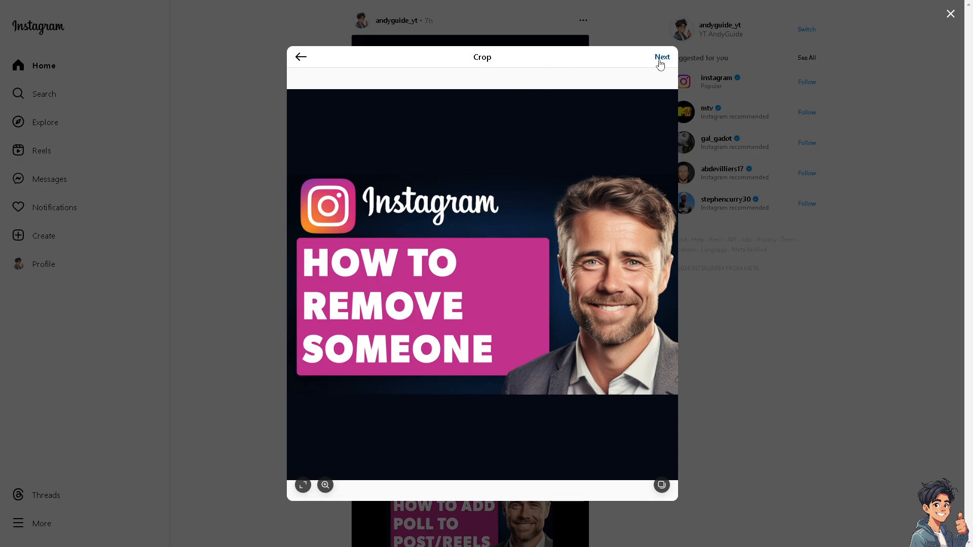
Step: Advance the new post past the Crop and Filters screens to the caption step
left_click(662, 56)
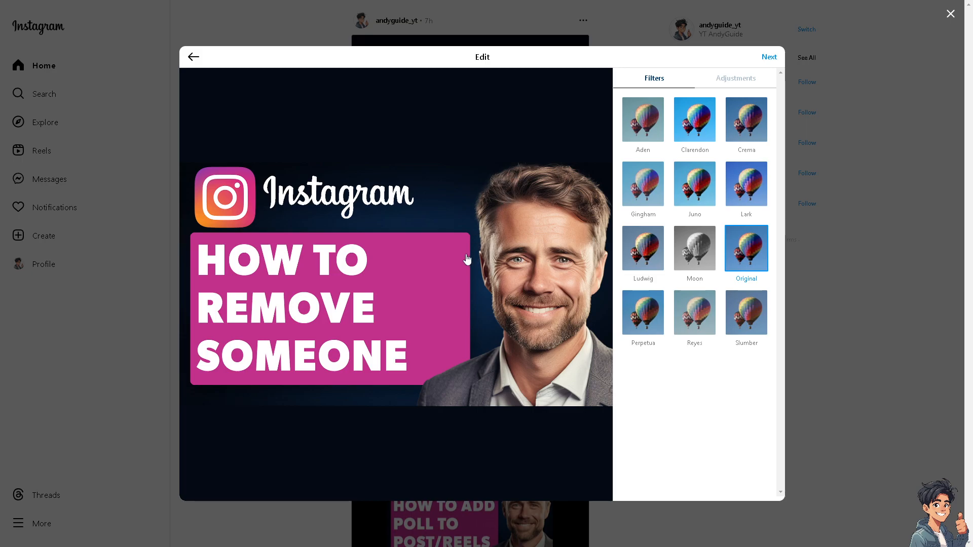
mouse_move(770, 56)
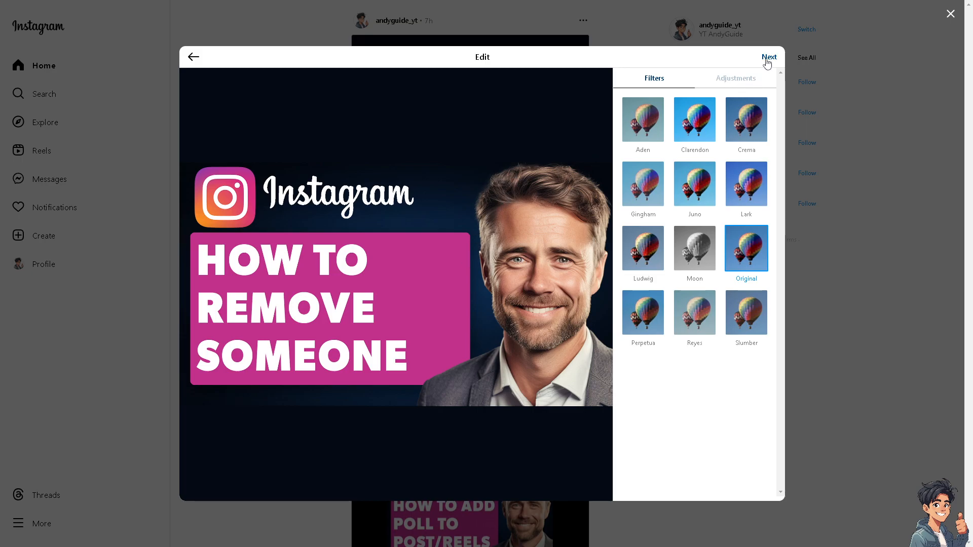
left_click(769, 57)
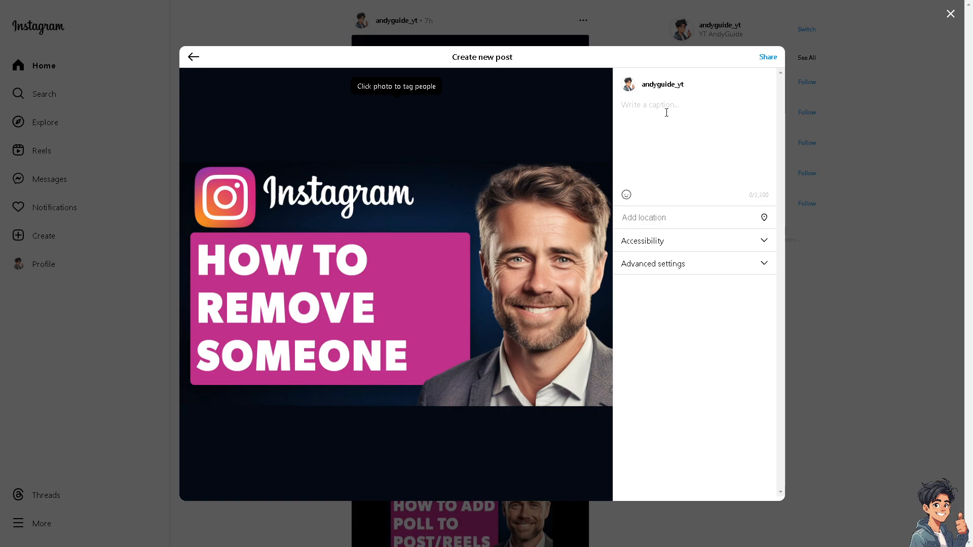
Step: Caption the post 'How To Remove Someone From Share List On Instagram' and share it
type("How To Remove Someone From Share List On Instagram")
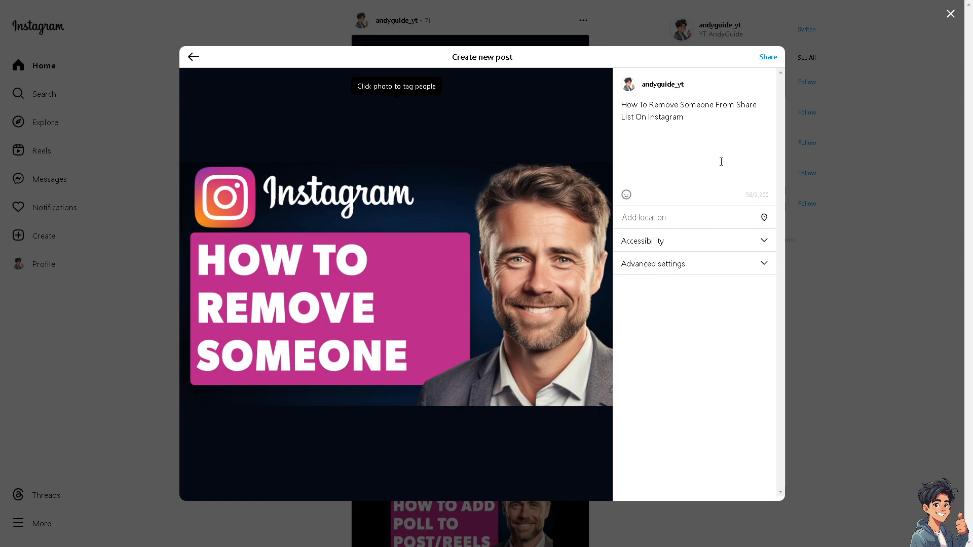
mouse_move(739, 112)
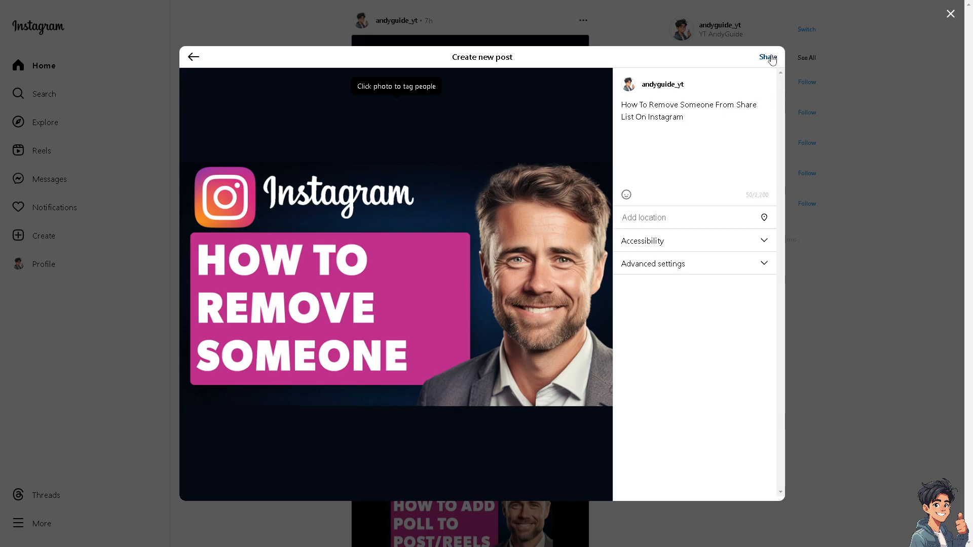
left_click(768, 57)
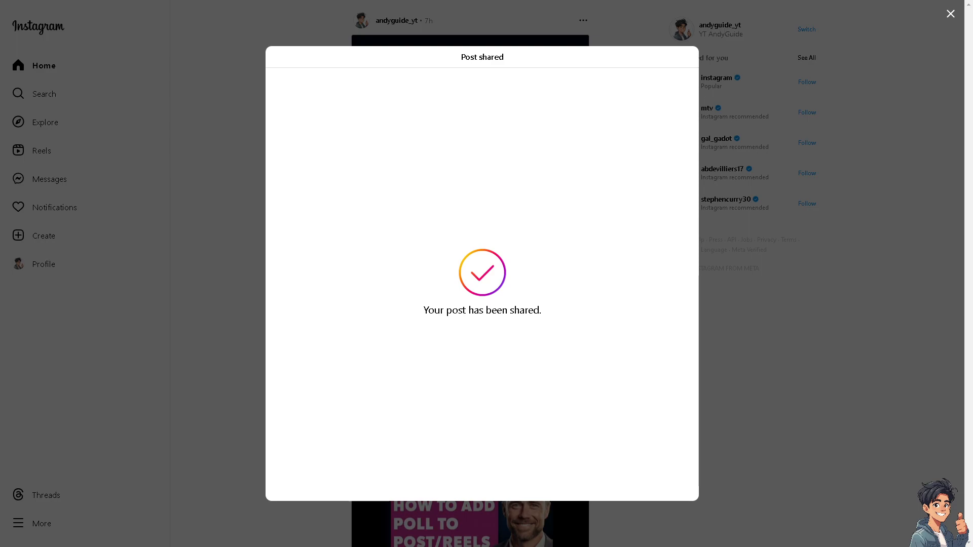
Step: Dismiss the Post shared confirmation and go to the suggested gal_gadot profile
left_click(950, 13)
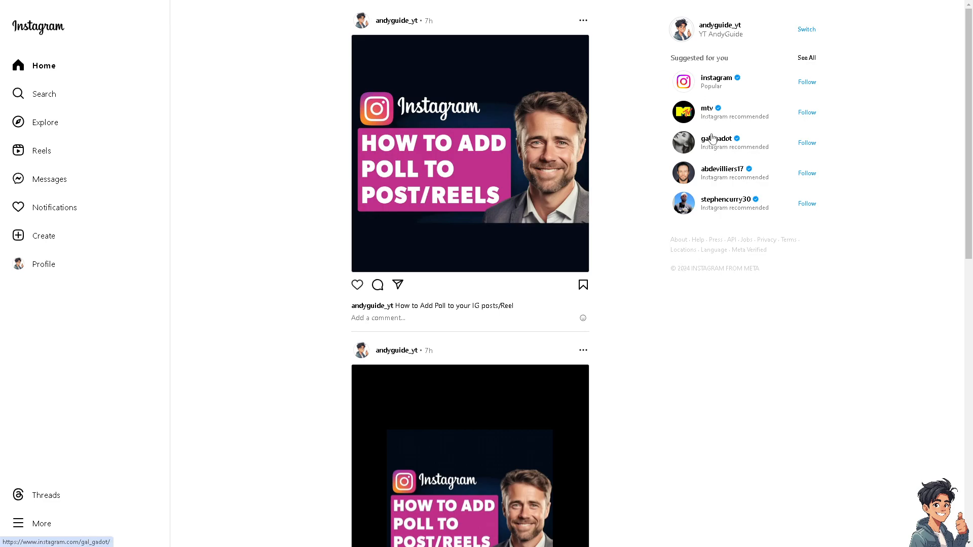
left_click(717, 138)
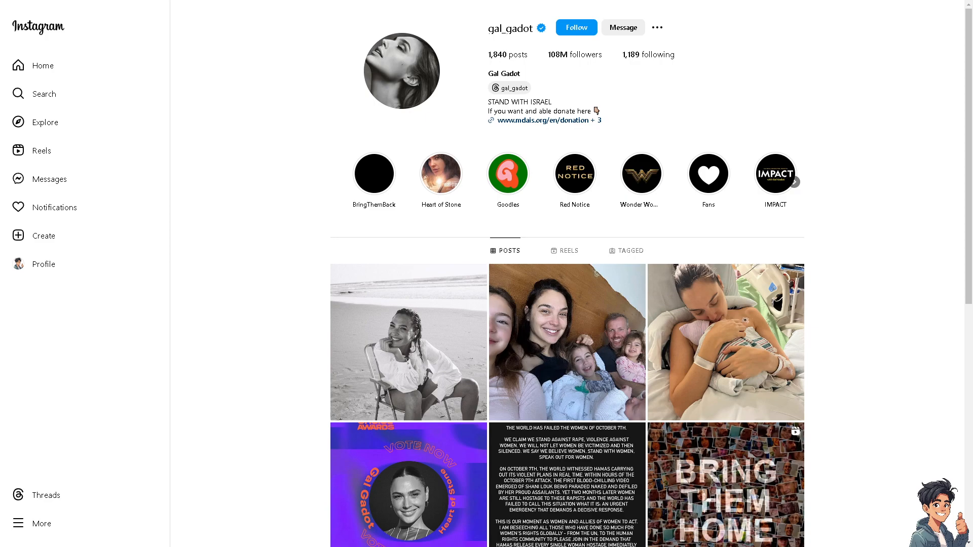
mouse_move(391, 171)
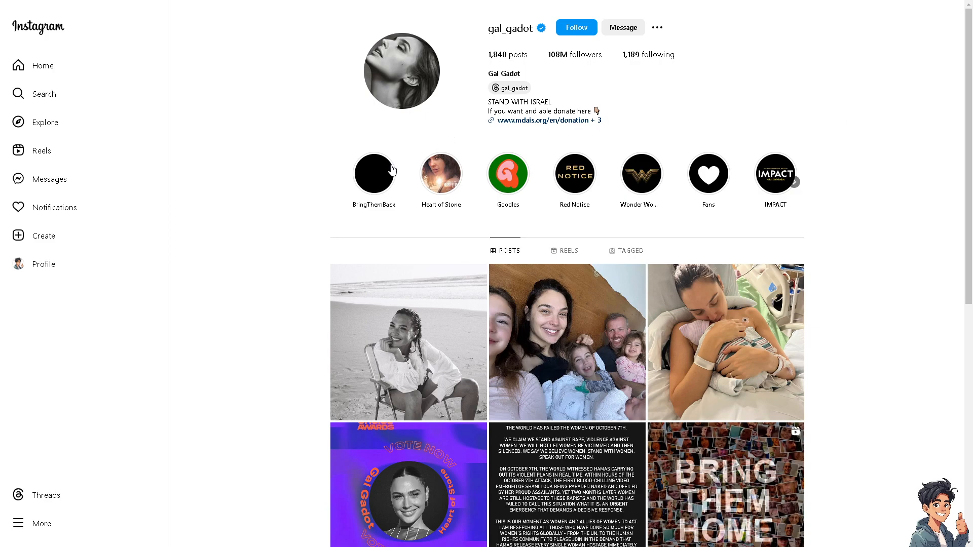
mouse_move(657, 27)
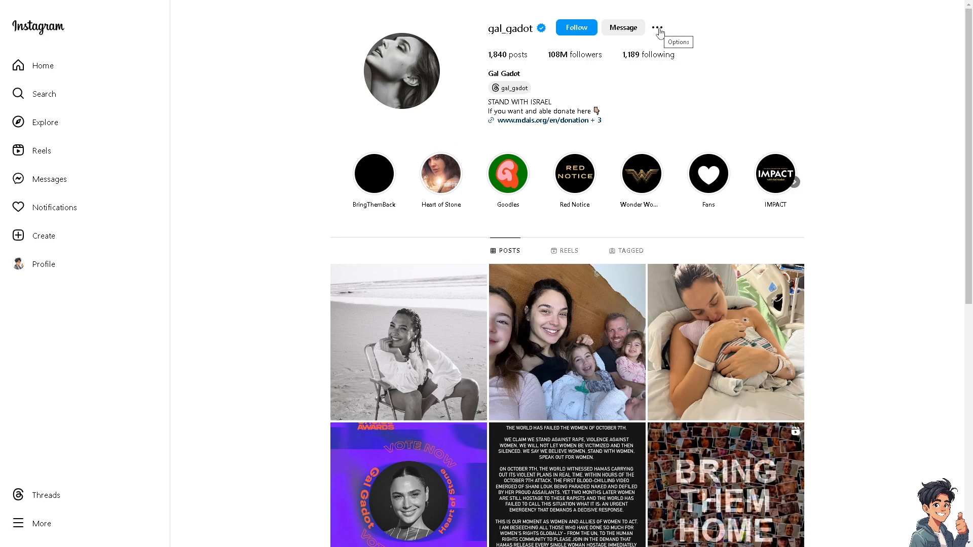
Step: Restrict the gal_gadot account from its profile options and confirm
left_click(657, 28)
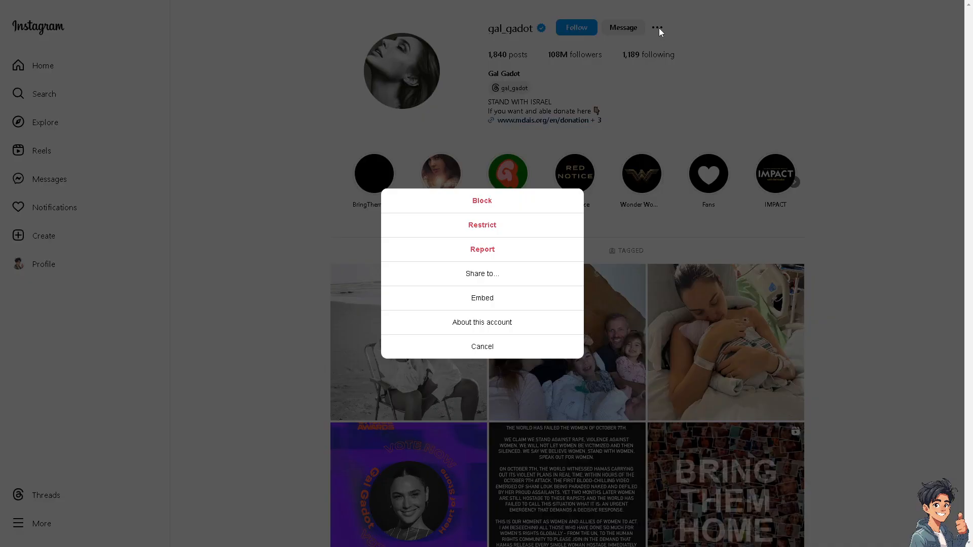
mouse_move(487, 229)
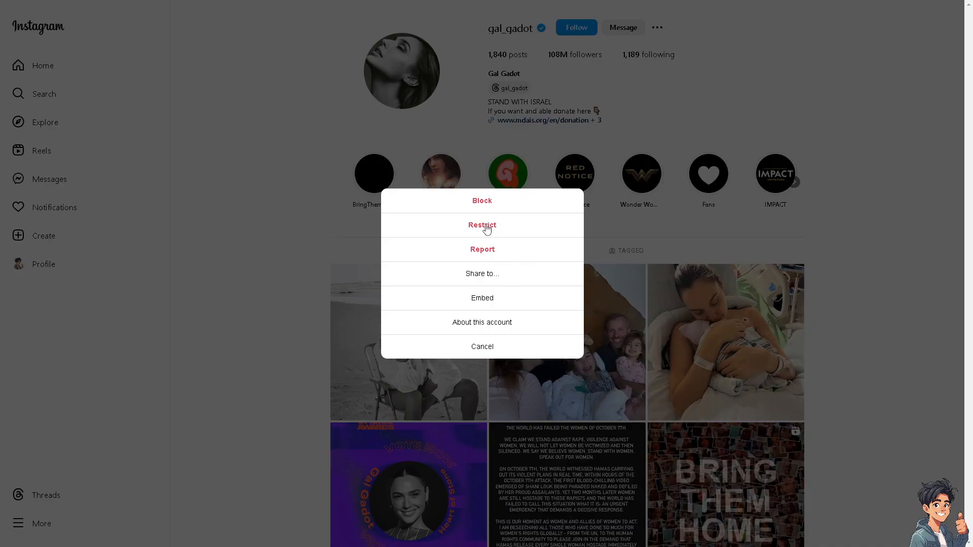
left_click(483, 225)
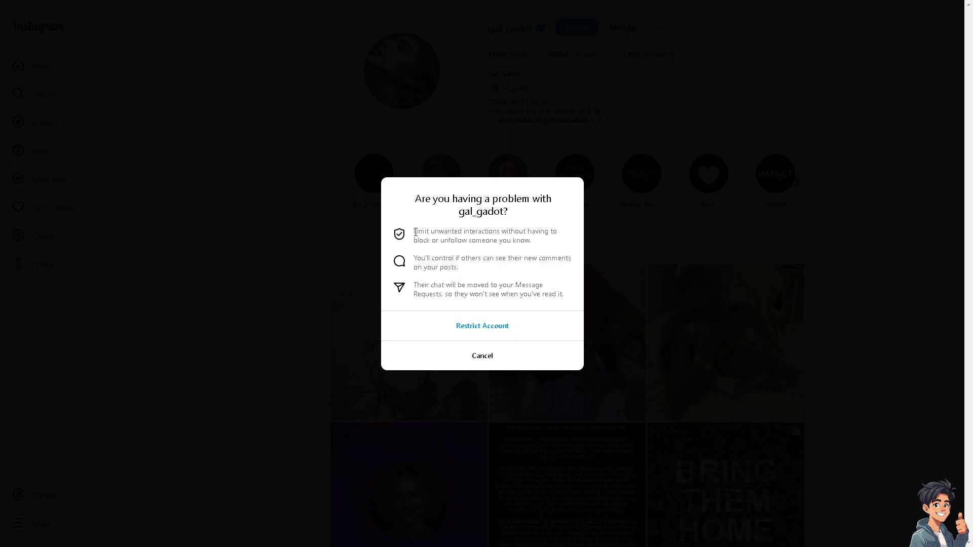
mouse_move(500, 237)
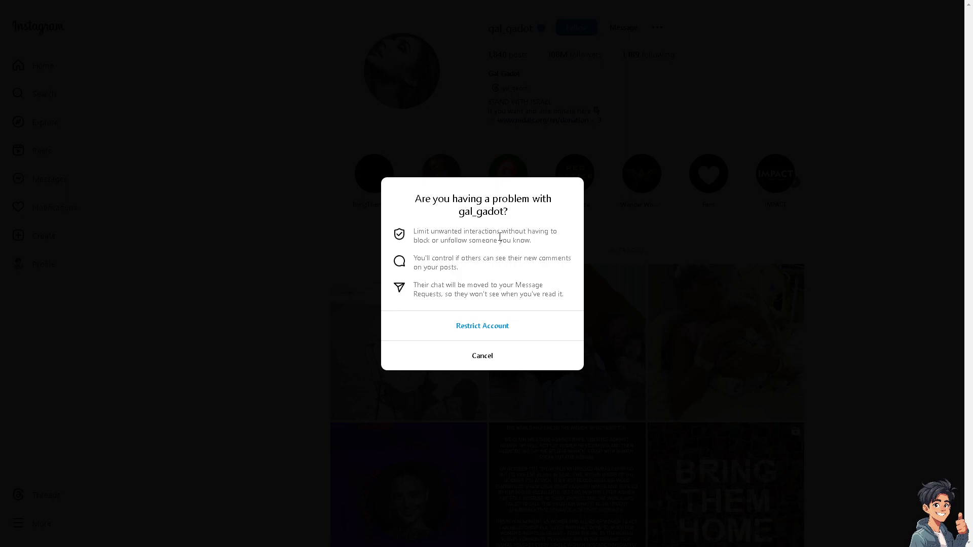
mouse_move(482, 330)
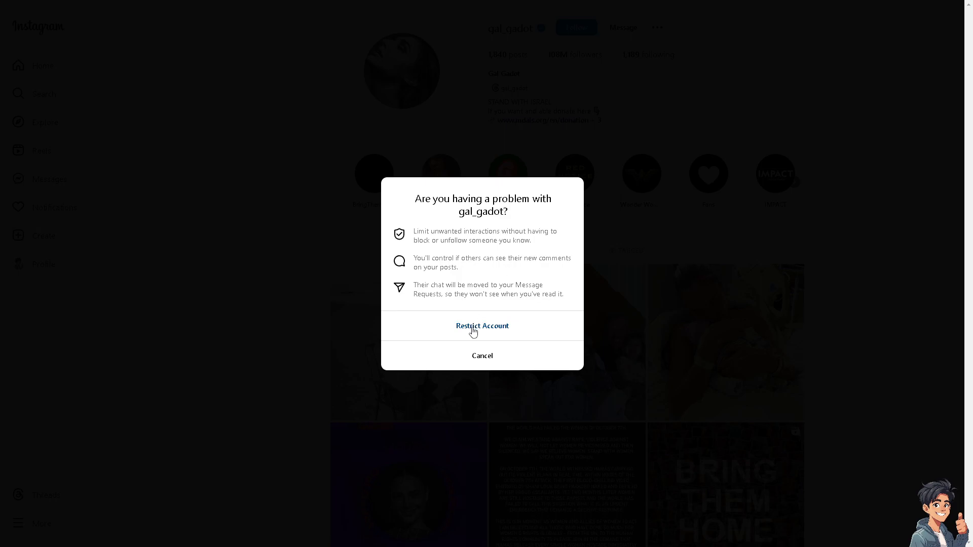
left_click(483, 356)
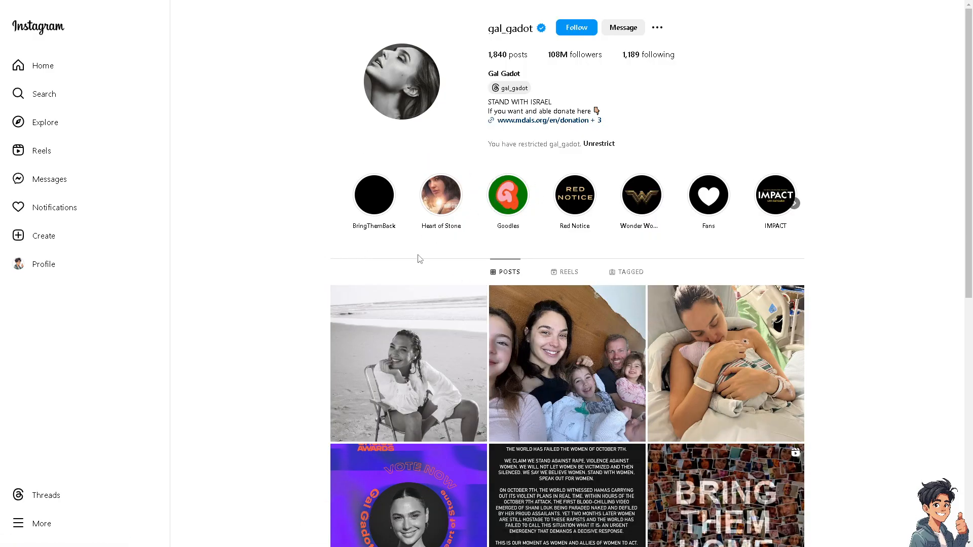
mouse_move(285, 170)
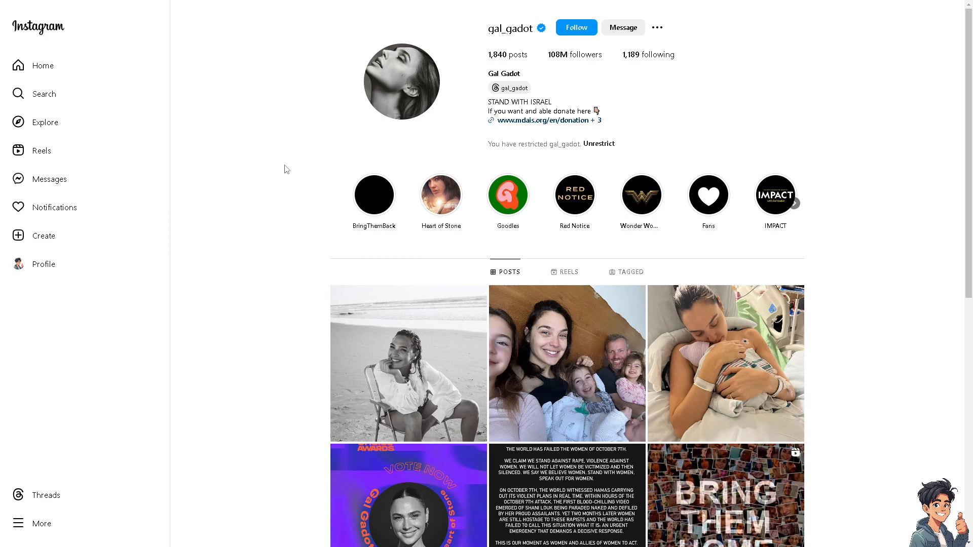
mouse_move(286, 170)
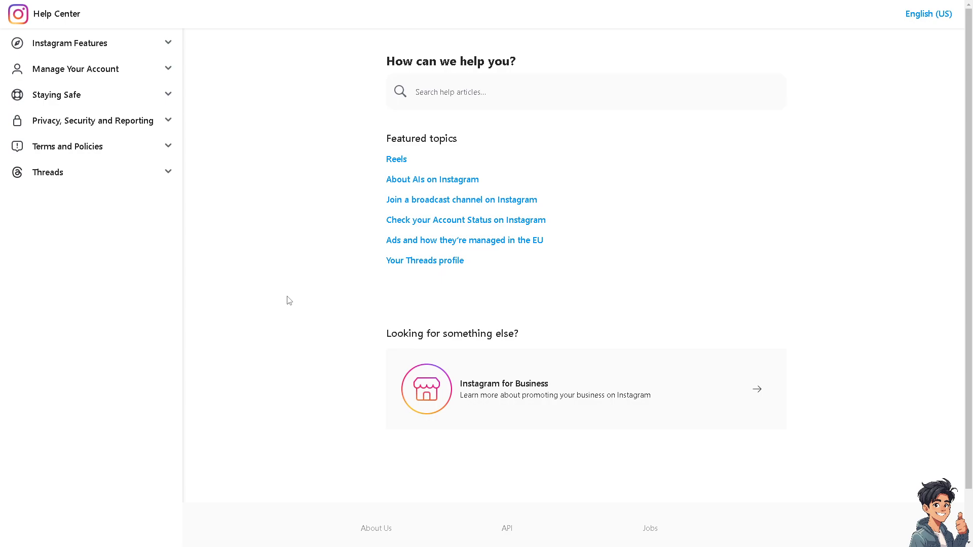
mouse_move(270, 283)
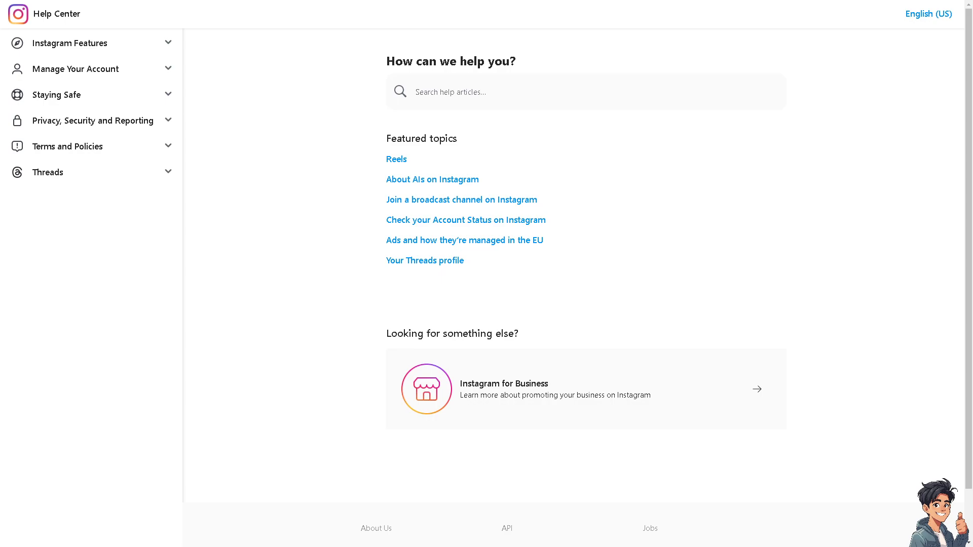
mouse_move(497, 385)
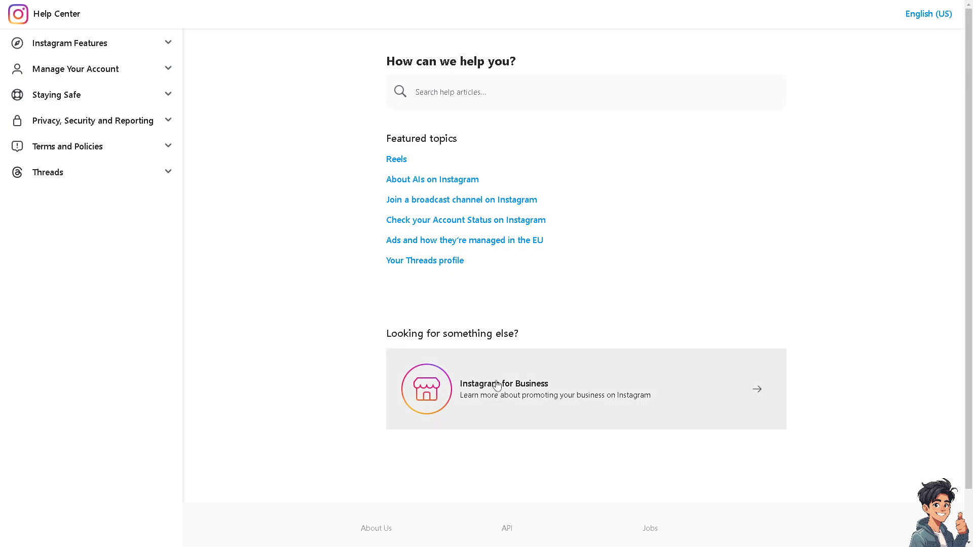
Step: Go to the Instagram for Business page from the Help Center home
left_click(503, 389)
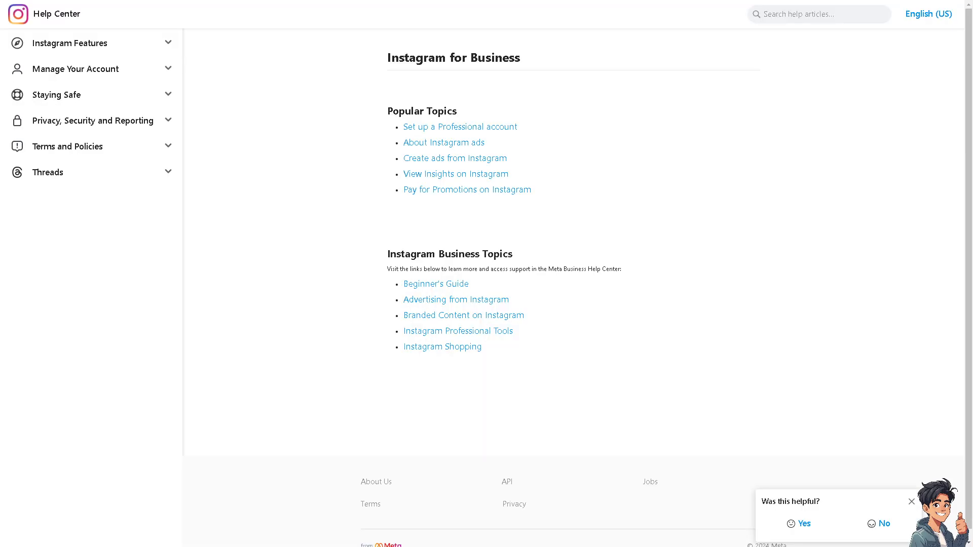